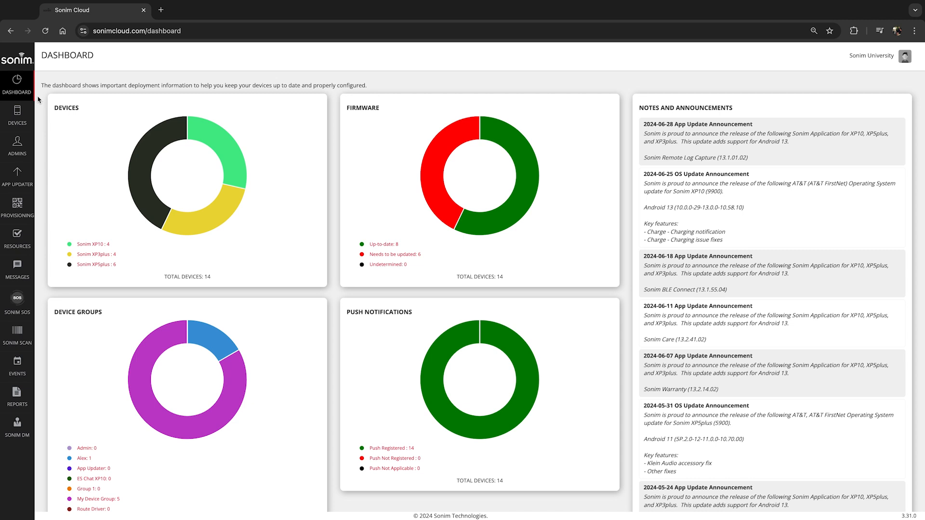
- Open the Devices page listing the account's registered devices
click(18, 115)
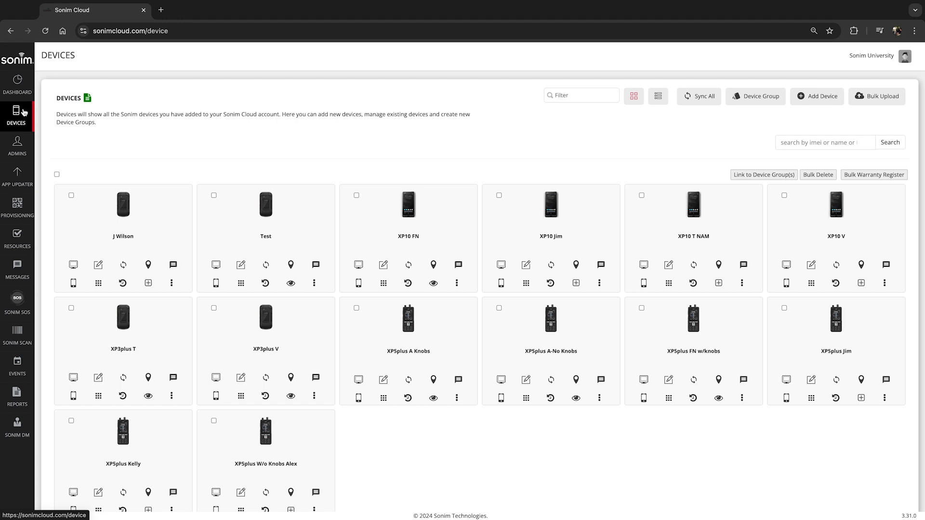
mouse_move(562, 131)
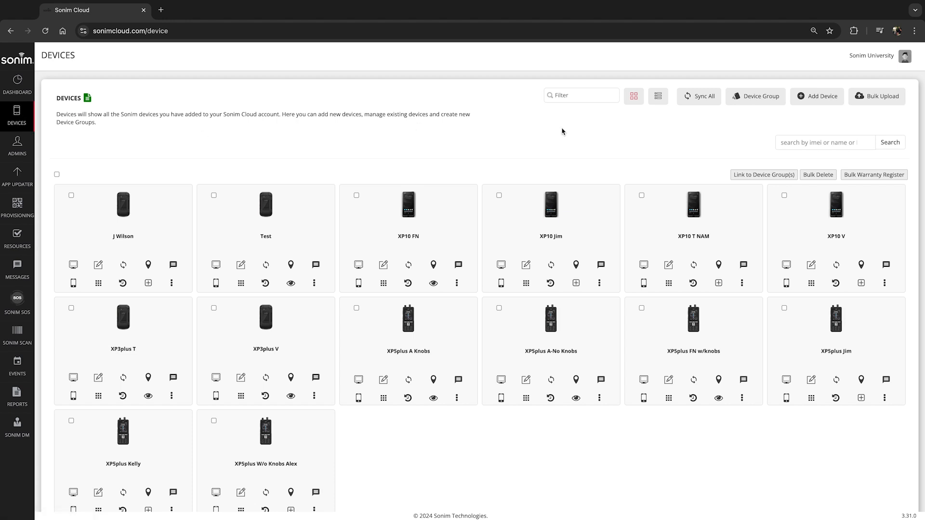
mouse_move(810, 124)
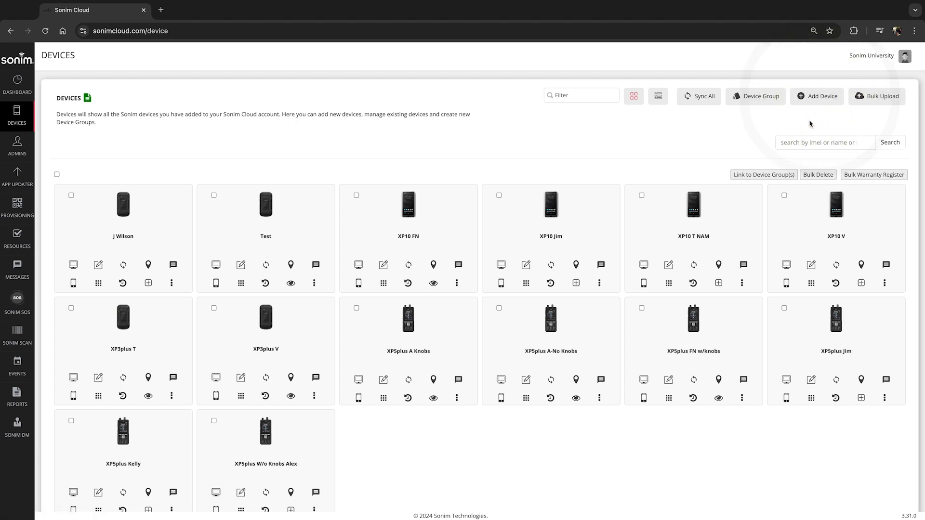
- Start a new device entry named XP10 Alex with IMEI identifier in the Alex device group
click(816, 97)
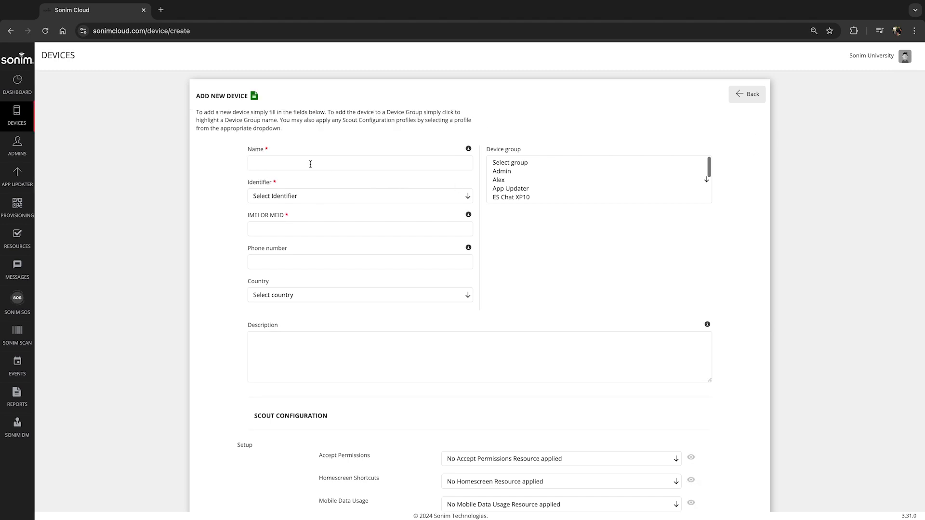
click(498, 180)
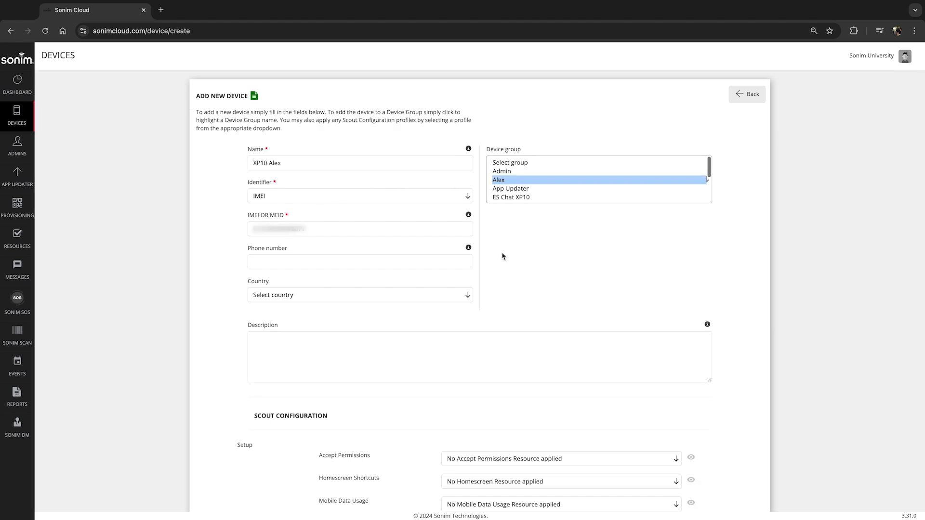
click(258, 162)
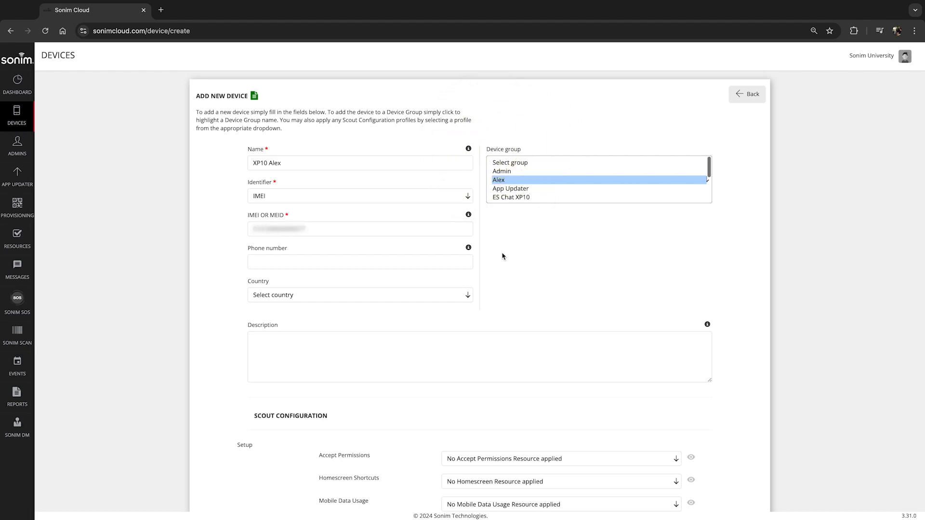
scroll(down, 3)
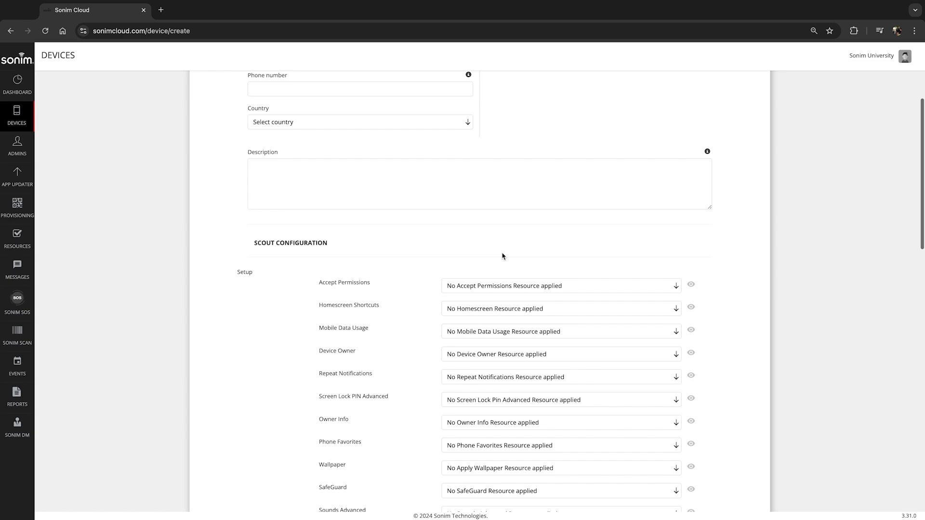
scroll(down, 3)
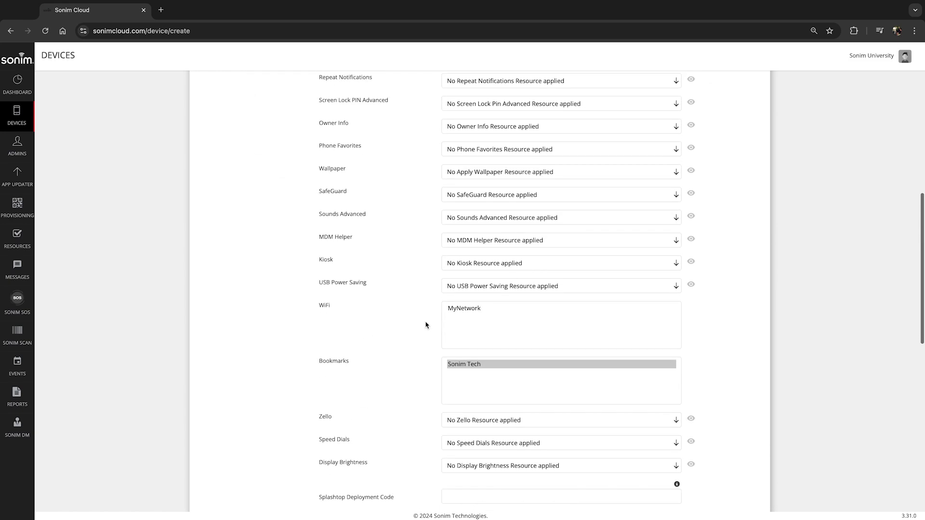
scroll(down, 3)
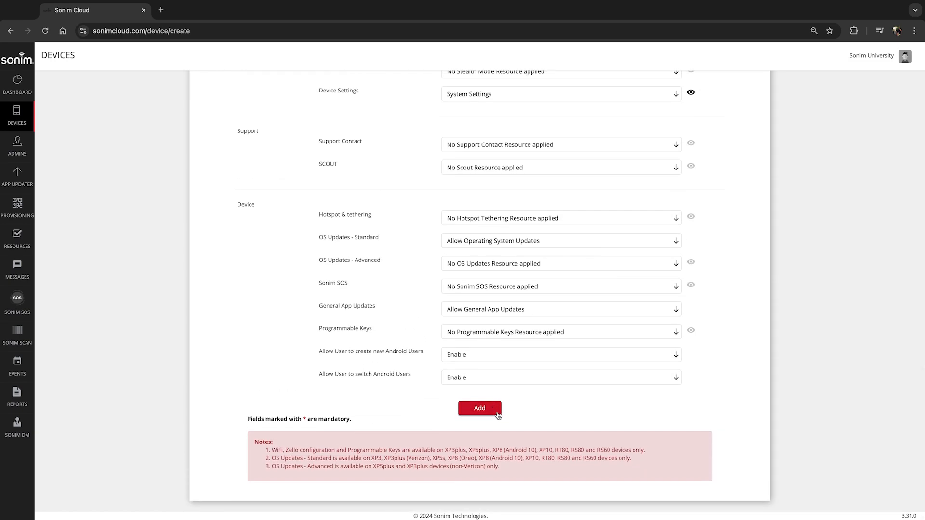